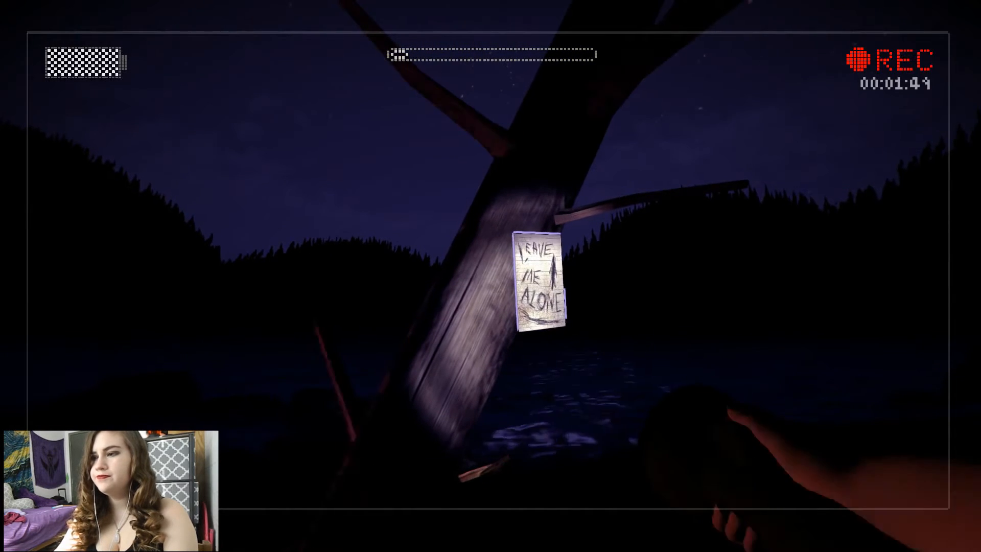
Step: Collect the LEAVE ME ALONE page from the tree, making it 1 of 8 pages
{"action": "left_click", "coordinate": [542, 283]}
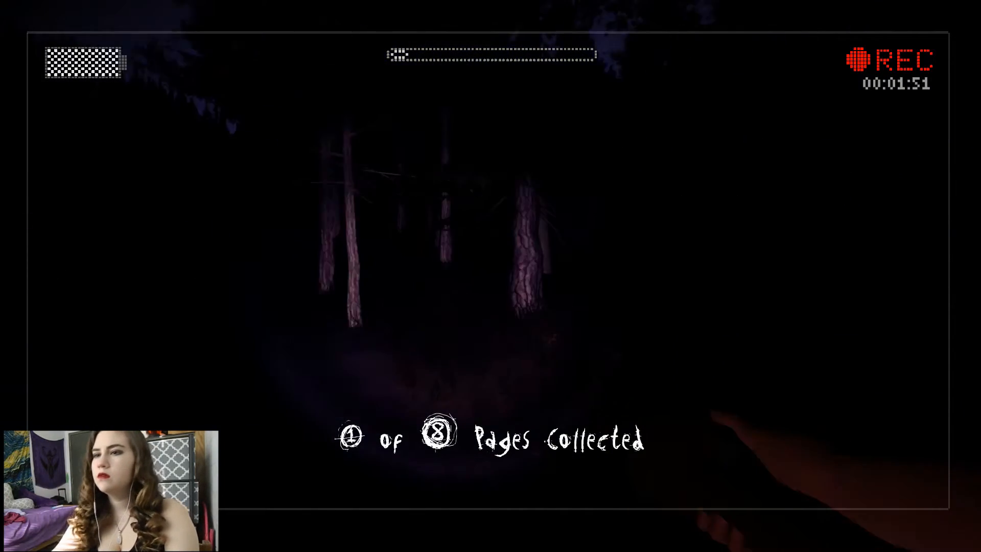